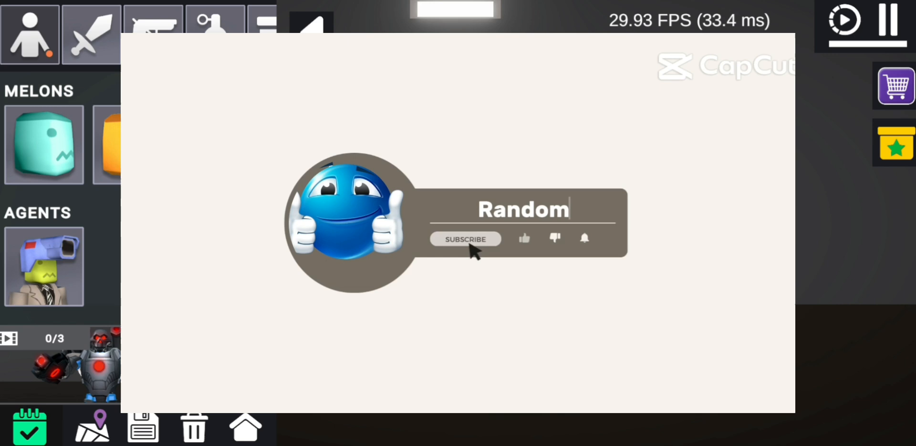
Knock the melon ragdoll flat and pick the green grenade from the Explosives collection.
left_click(465, 239)
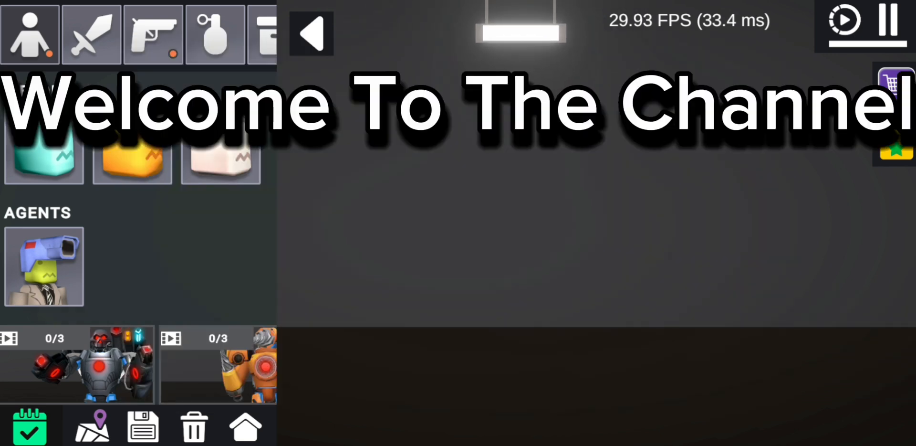
left_click(310, 33)
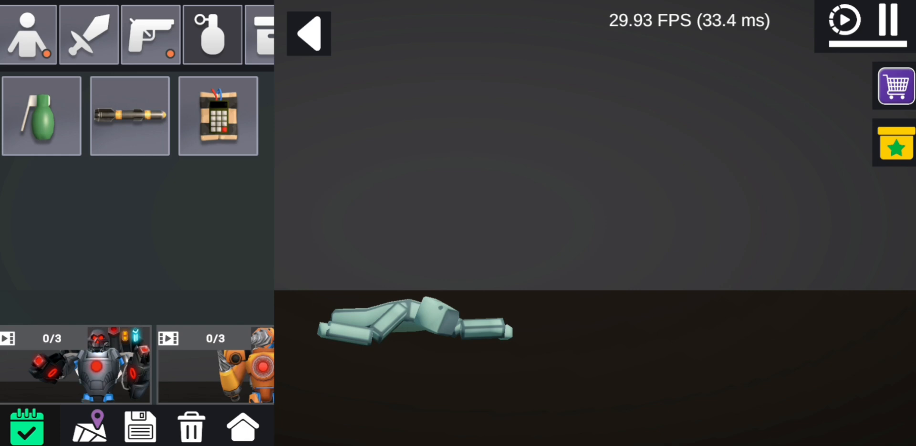
left_click(897, 136)
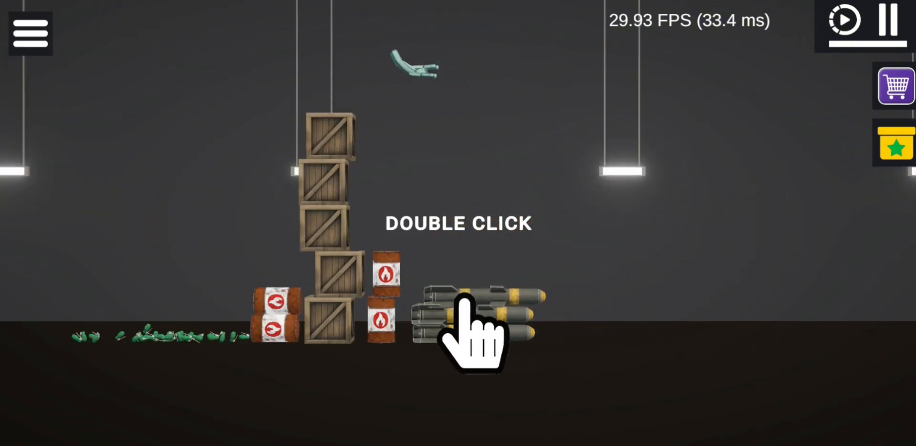
Activate the stacked missiles beside the crate tower to set them off.
double_click(473, 316)
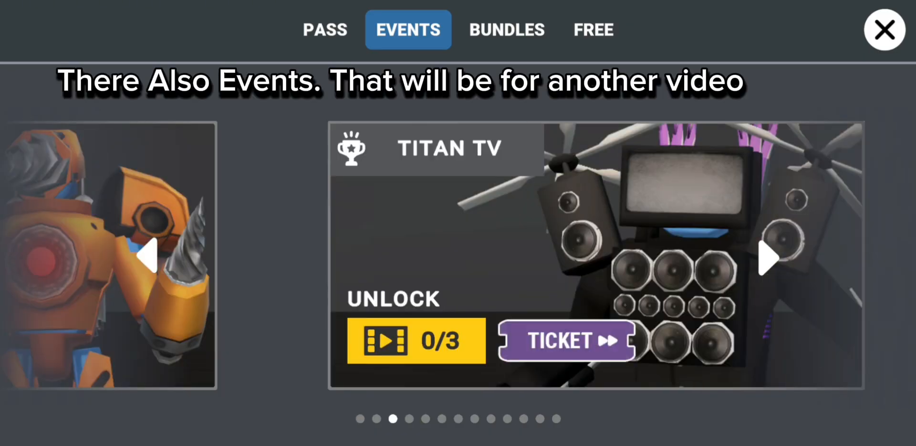
Flip through the event character cards, then close the store to return to the sandbox.
left_click(769, 258)
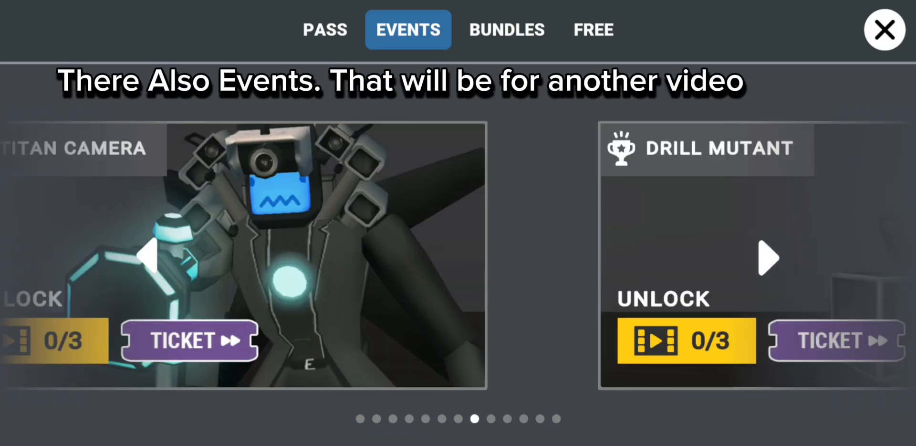
left_click(884, 29)
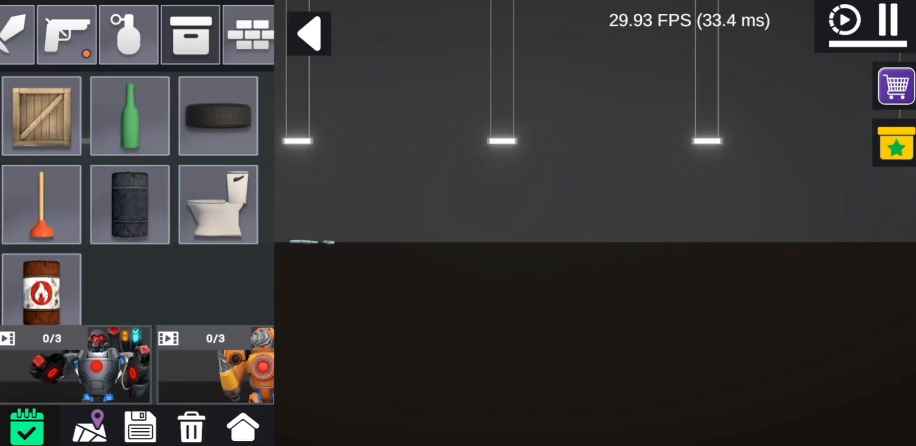